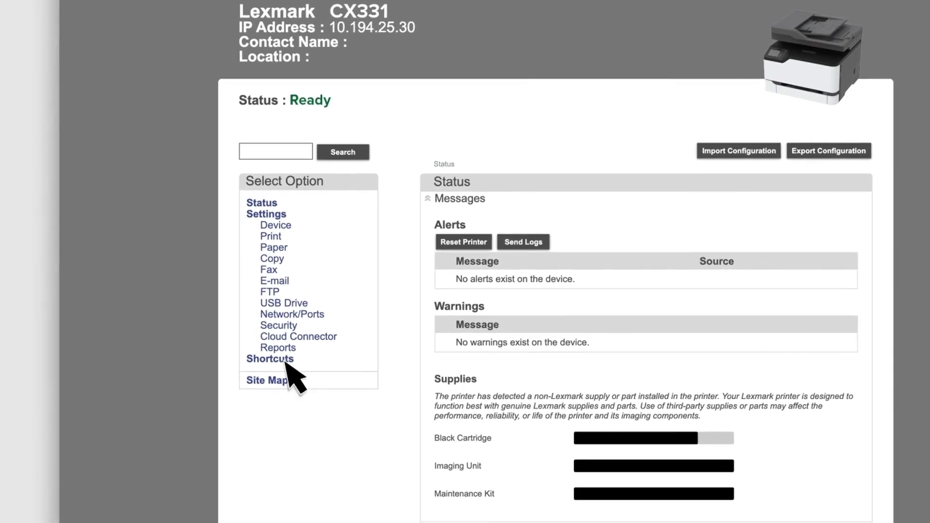
Open the Shortcuts list to begin adding a new shortcut
{"action": "left_click", "coordinate": [269, 358]}
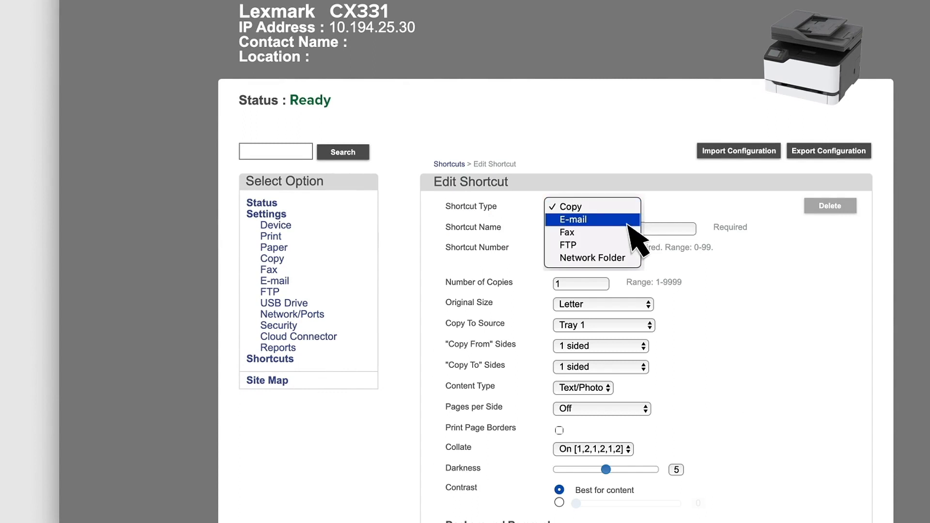
{"action": "left_click", "coordinate": [567, 243]}
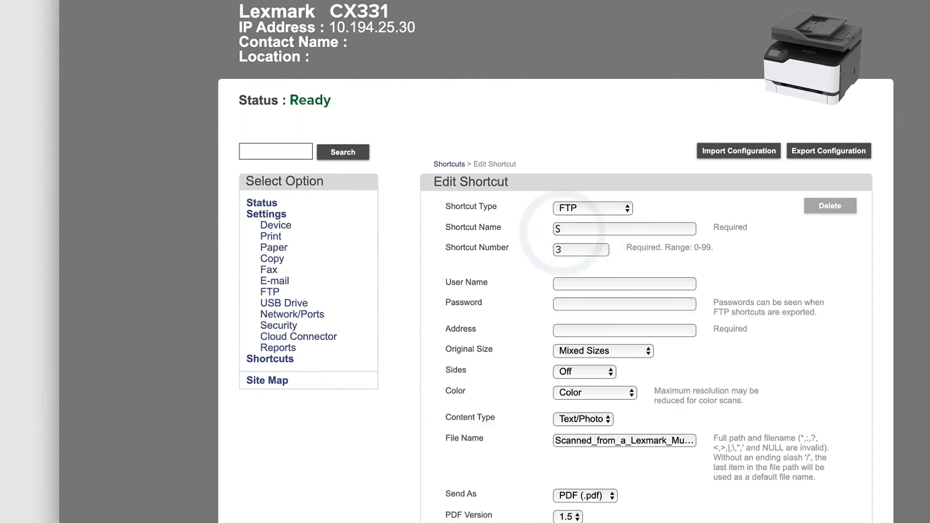
{"action": "type", "text": "Scan to FTP"}
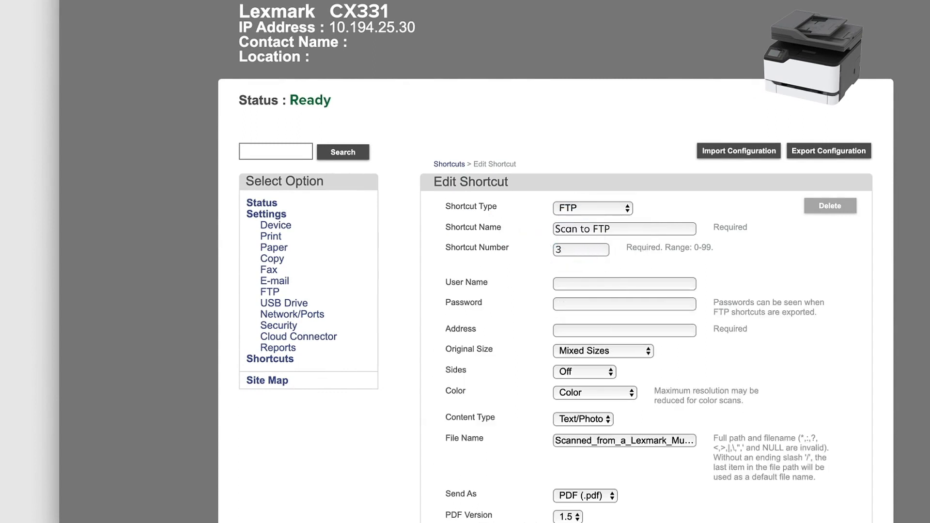
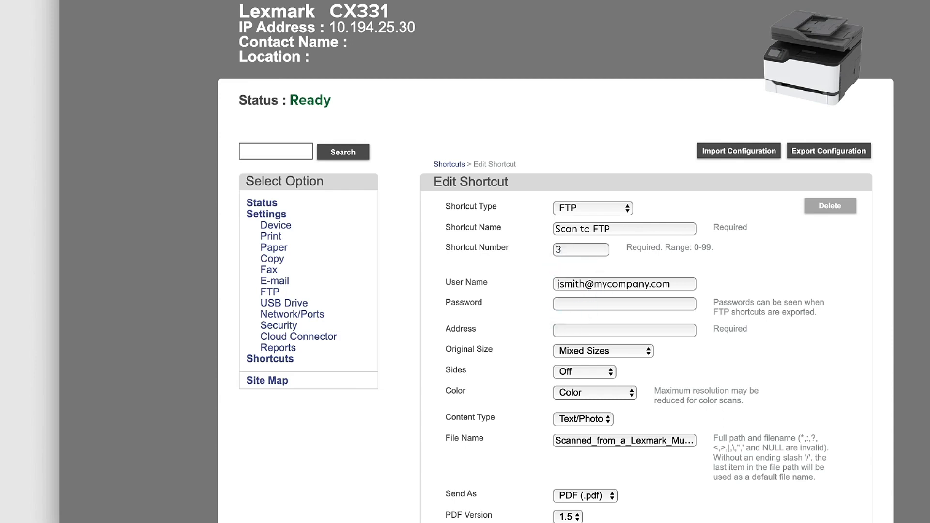
{"action": "type", "text": "******"}
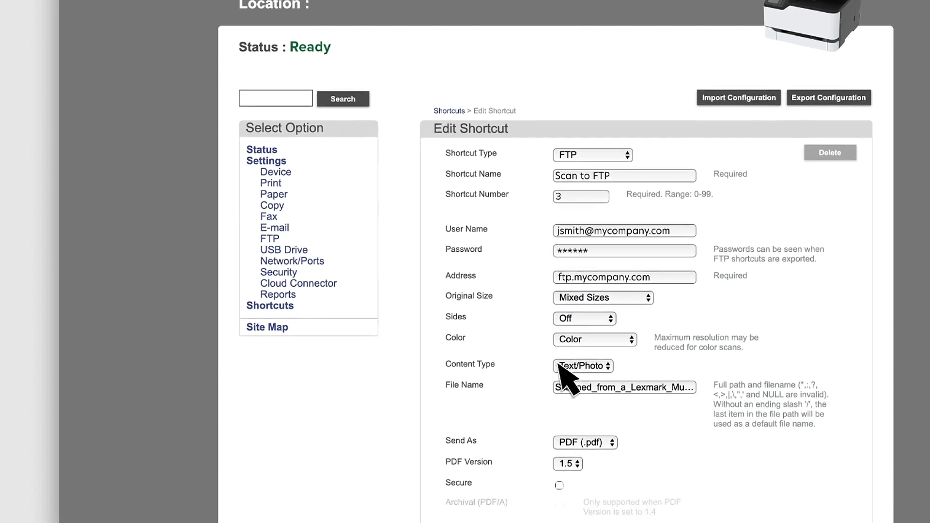
{"action": "scroll", "scroll_direction": "down", "scroll_amount": 3}
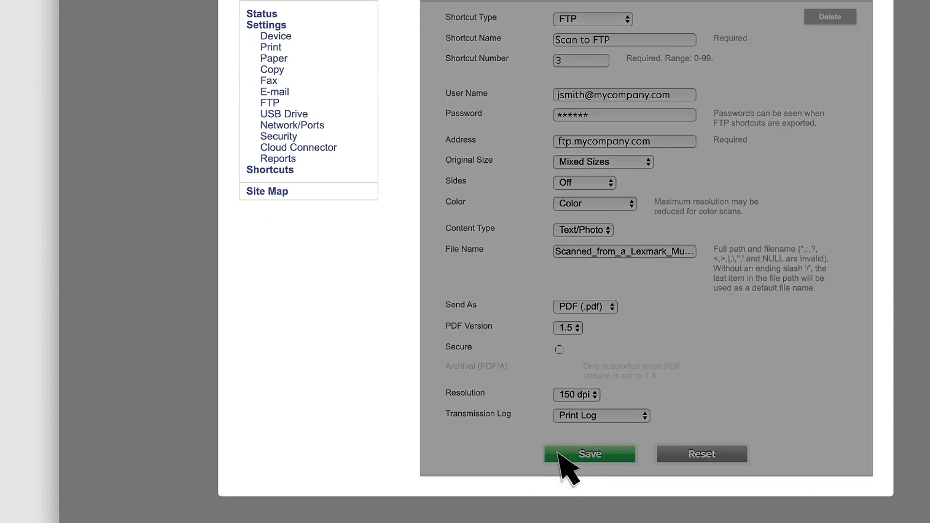
{"action": "left_click", "coordinate": [589, 454]}
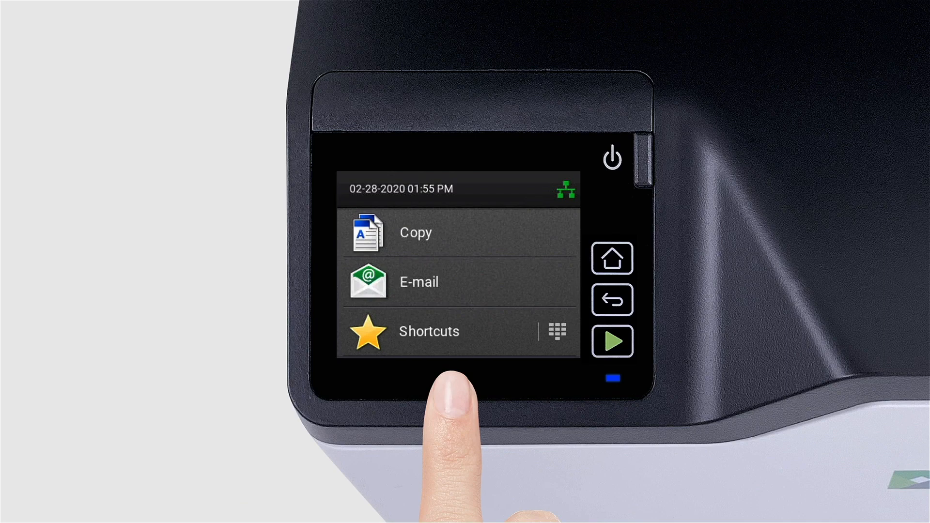
Enter shortcut number 3 on the keypad, confirm to scan, and finish the job
{"action": "left_click", "coordinate": [557, 331]}
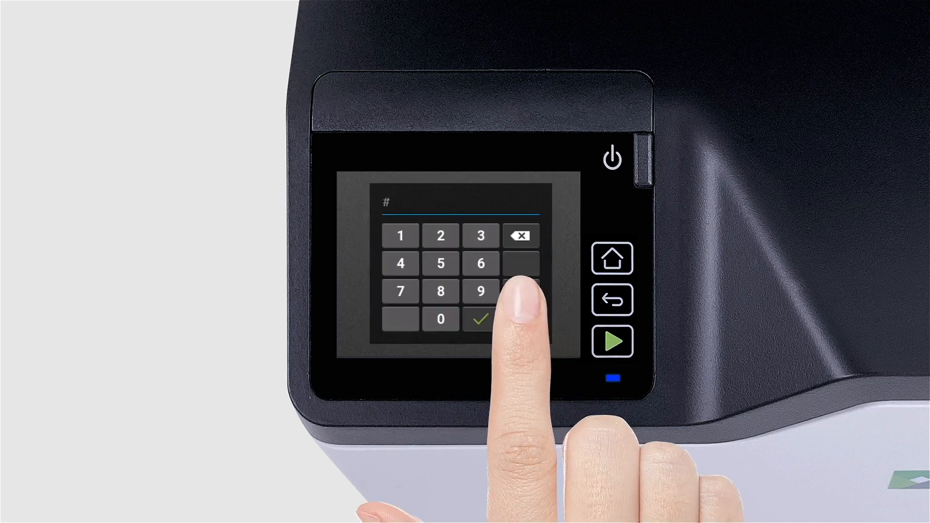
{"action": "left_click", "coordinate": [481, 319]}
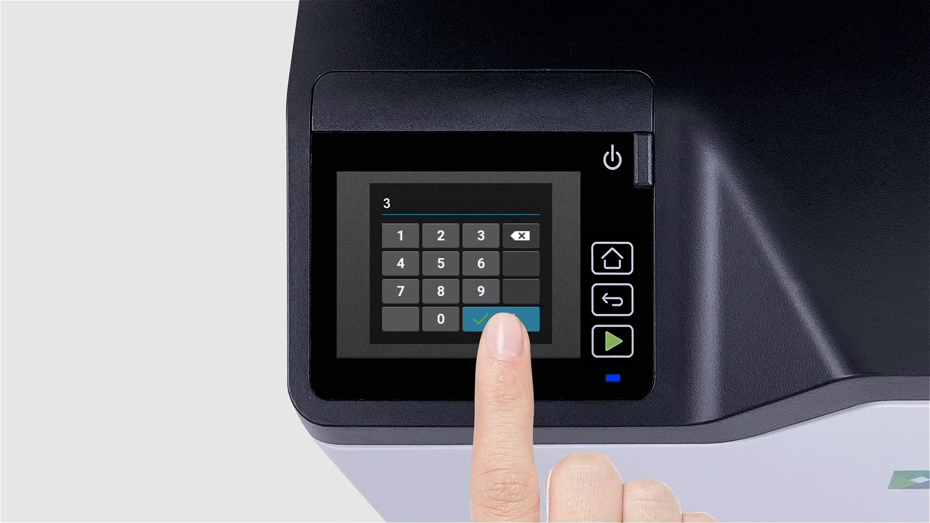
{"action": "left_click", "coordinate": [501, 319]}
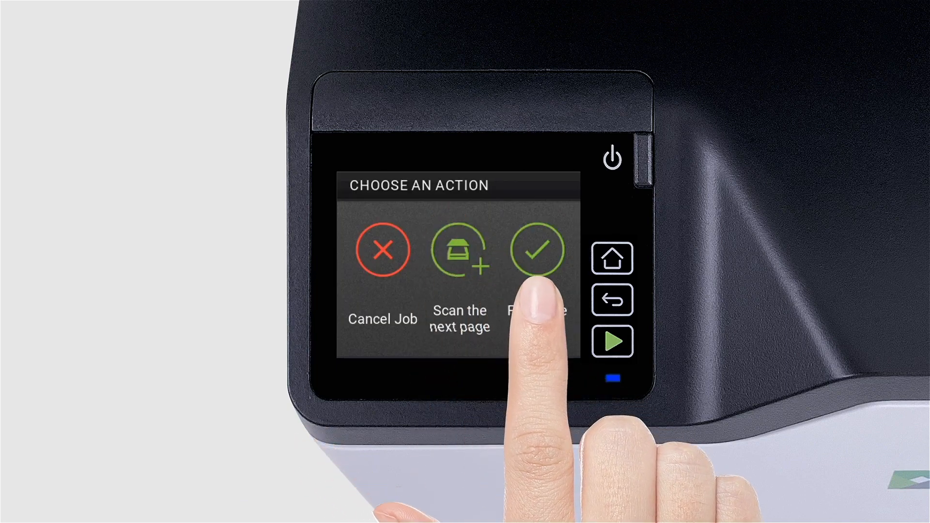
{"action": "left_click", "coordinate": [536, 249]}
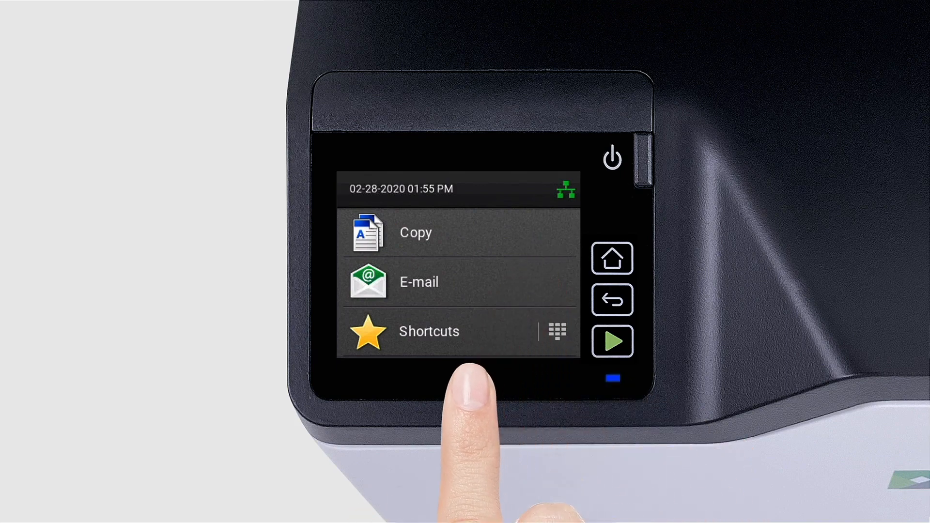